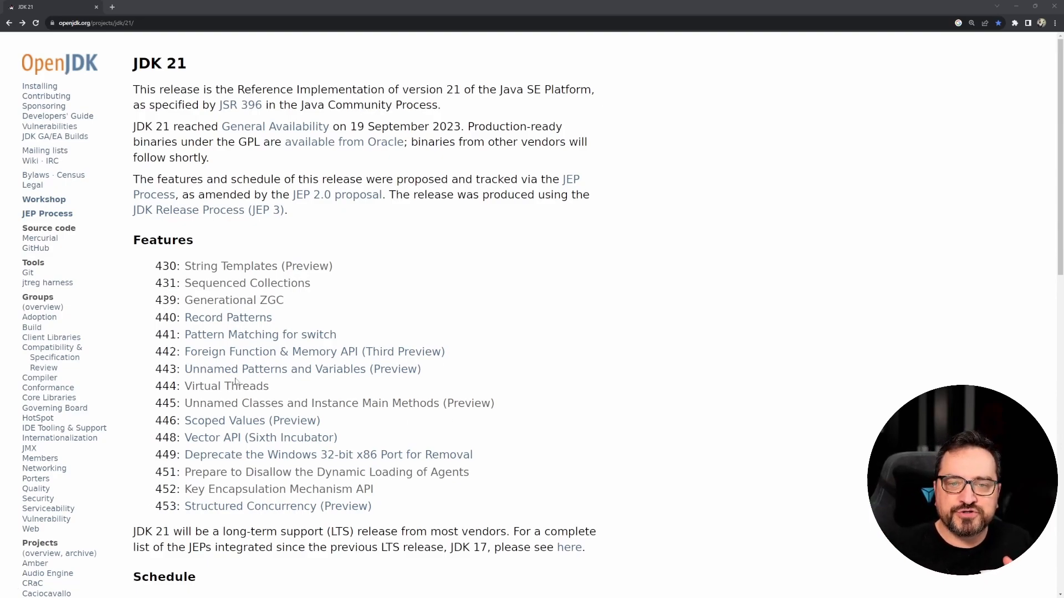
- Open the JEP 444 Virtual Threads page and highlight its Closed / Delivered status
{"action": "left_click_drag", "start_coordinate": [157, 265], "coordinate": [268, 386]}
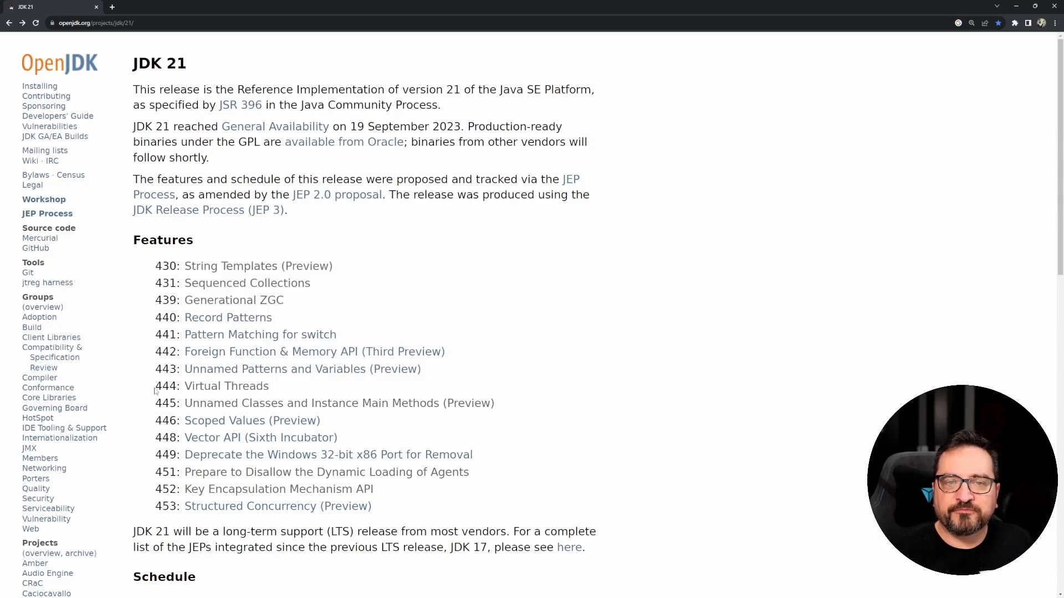
{"action": "mouse_move", "coordinate": [281, 390]}
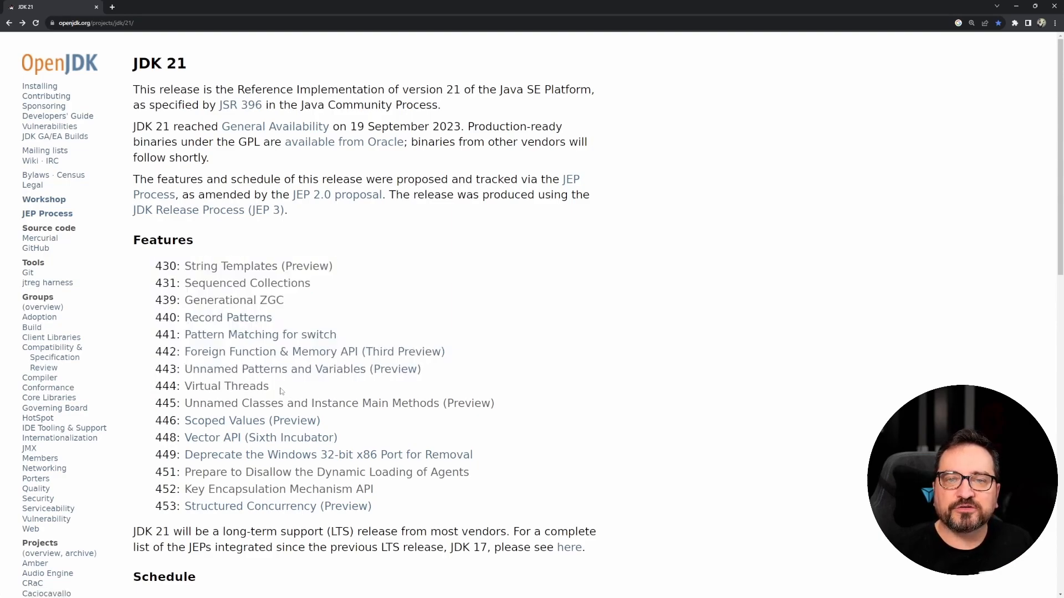
{"action": "double_click", "coordinate": [226, 386]}
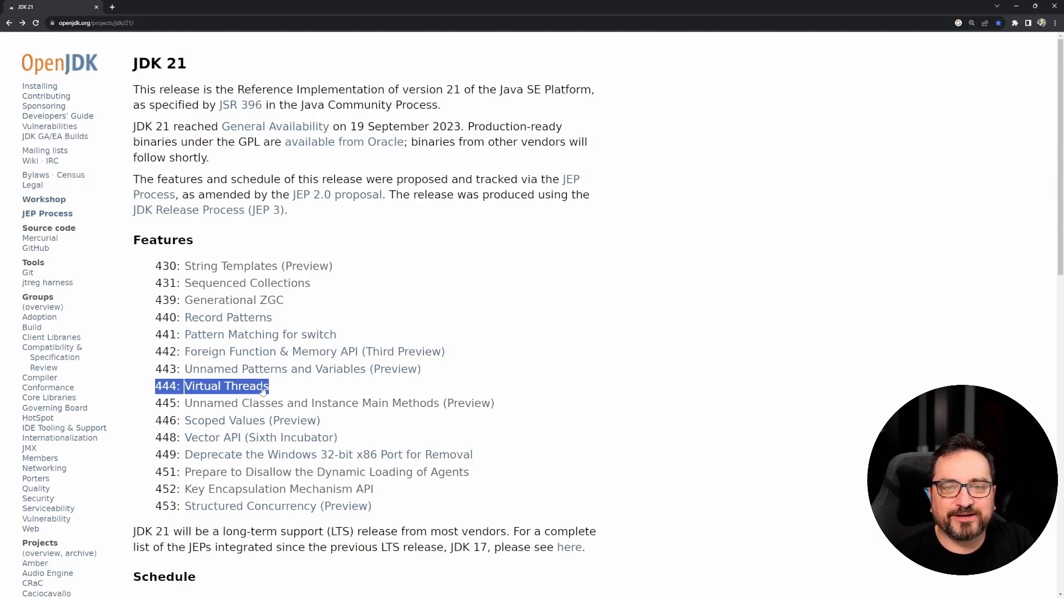
{"action": "mouse_move", "coordinate": [257, 390]}
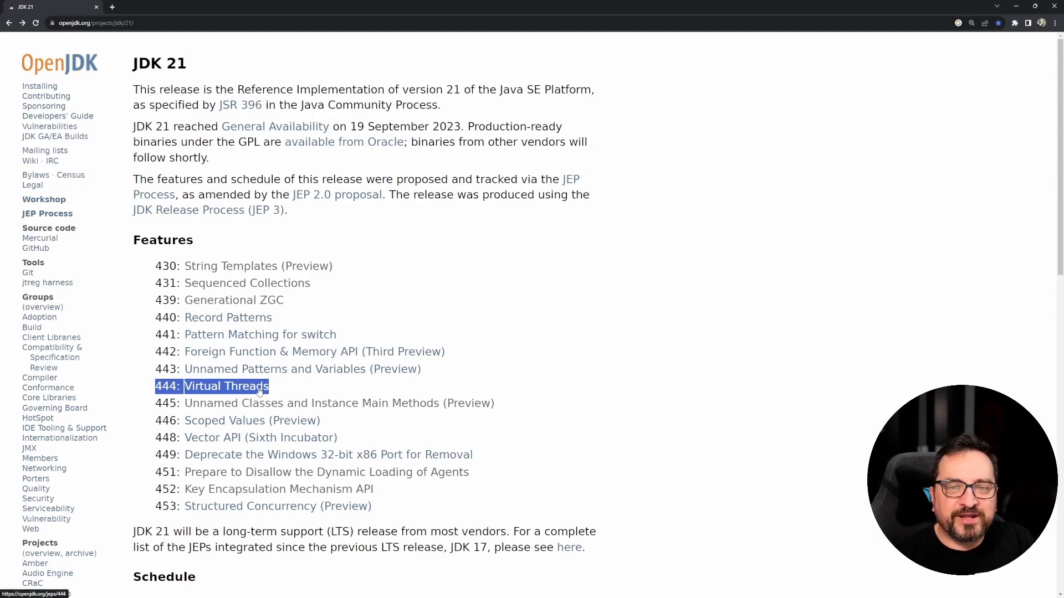
{"action": "left_click", "coordinate": [226, 387]}
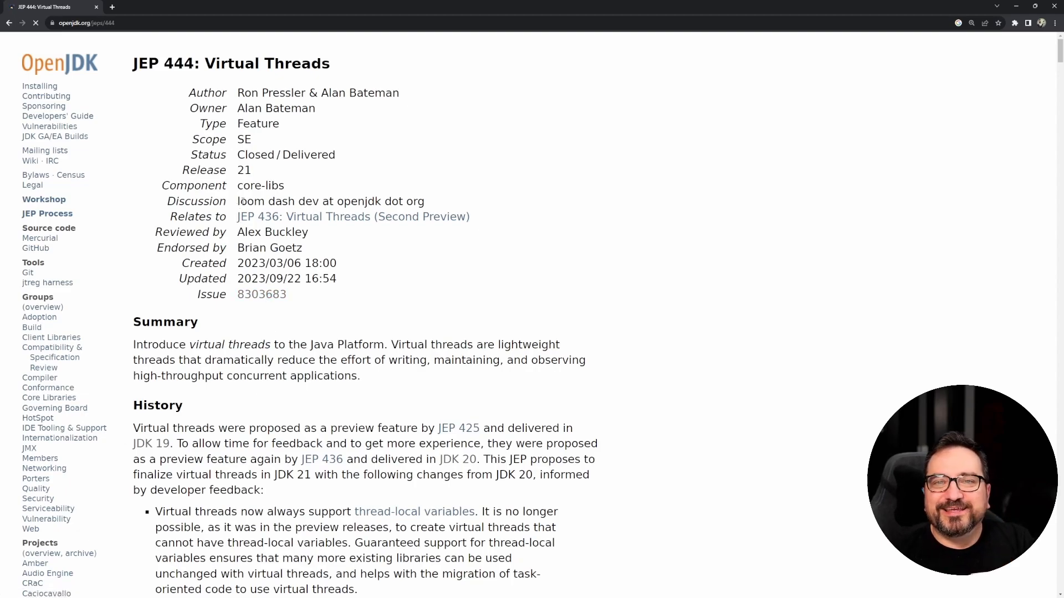
{"action": "double_click", "coordinate": [251, 200]}
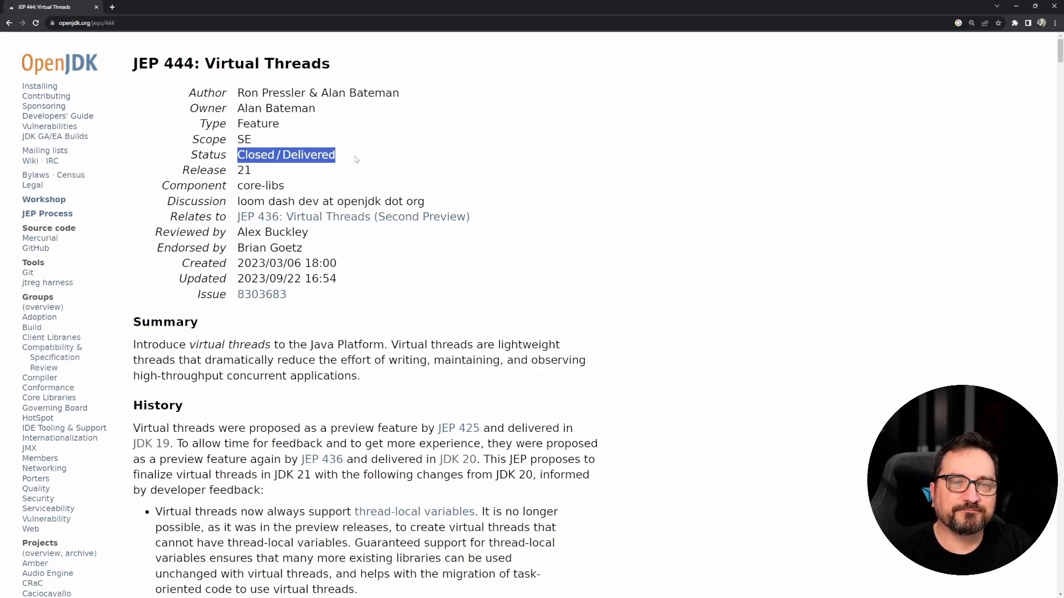
- Scroll JEP 444 down to the Goals and Non-Goals sections and select text there
{"action": "scroll", "scroll_direction": "down", "scroll_amount": 3}
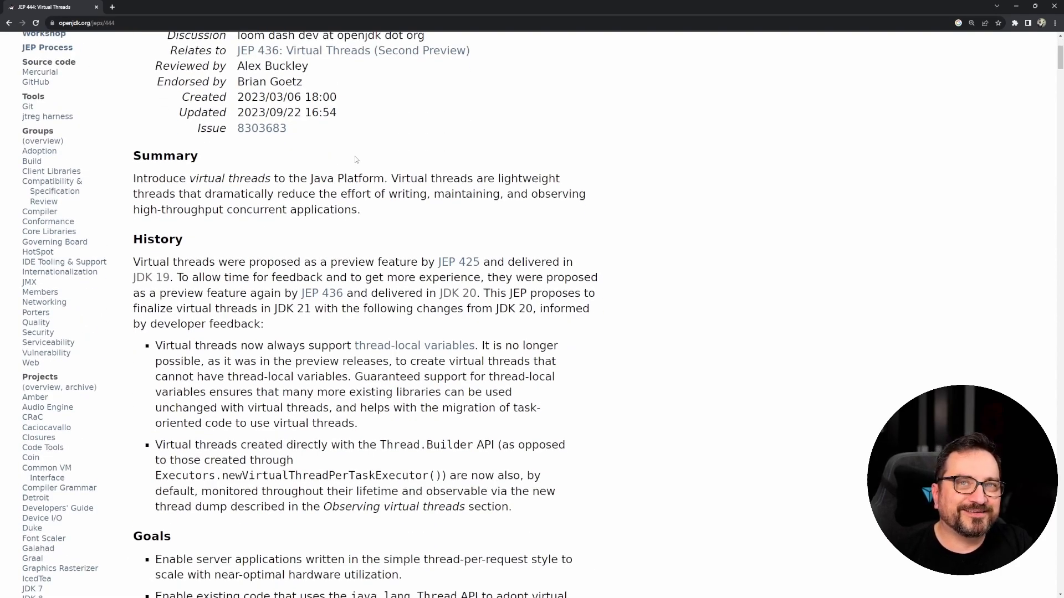
{"action": "scroll", "scroll_direction": "down", "scroll_amount": 3}
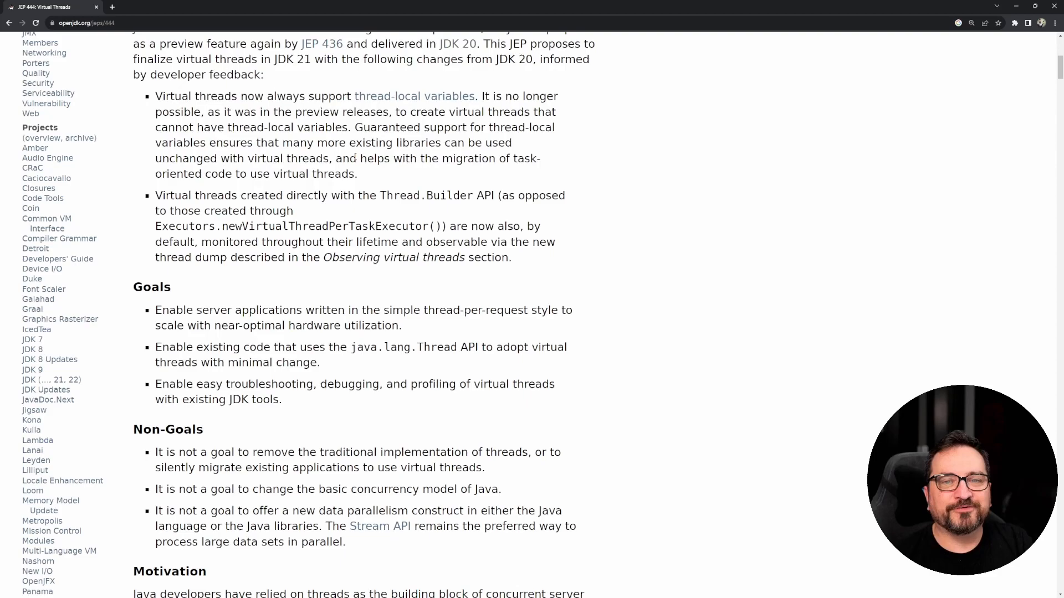
{"action": "scroll", "scroll_direction": "down", "scroll_amount": 3}
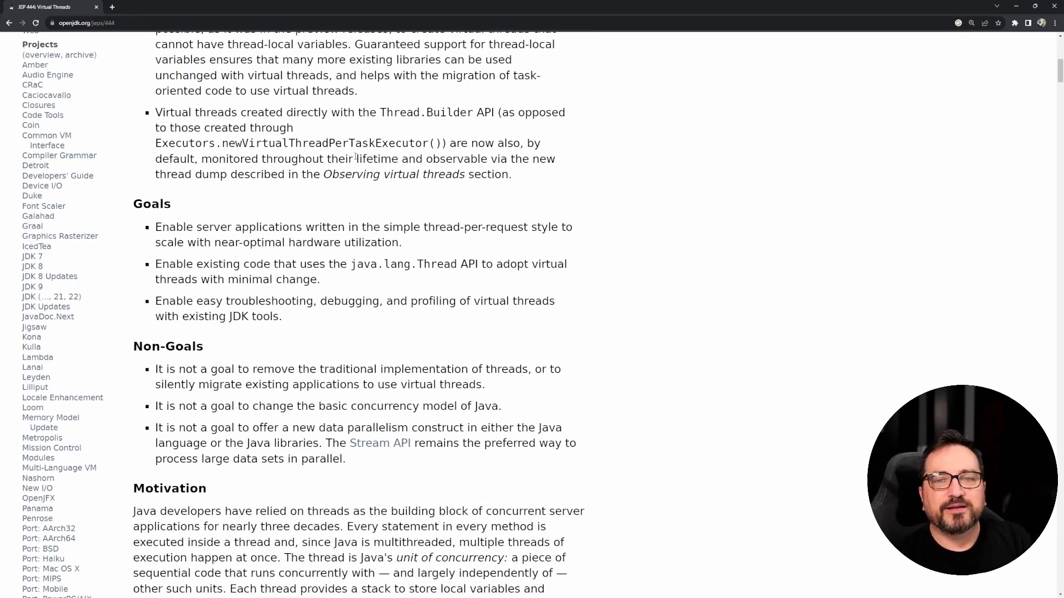
{"action": "mouse_move", "coordinate": [284, 319]}
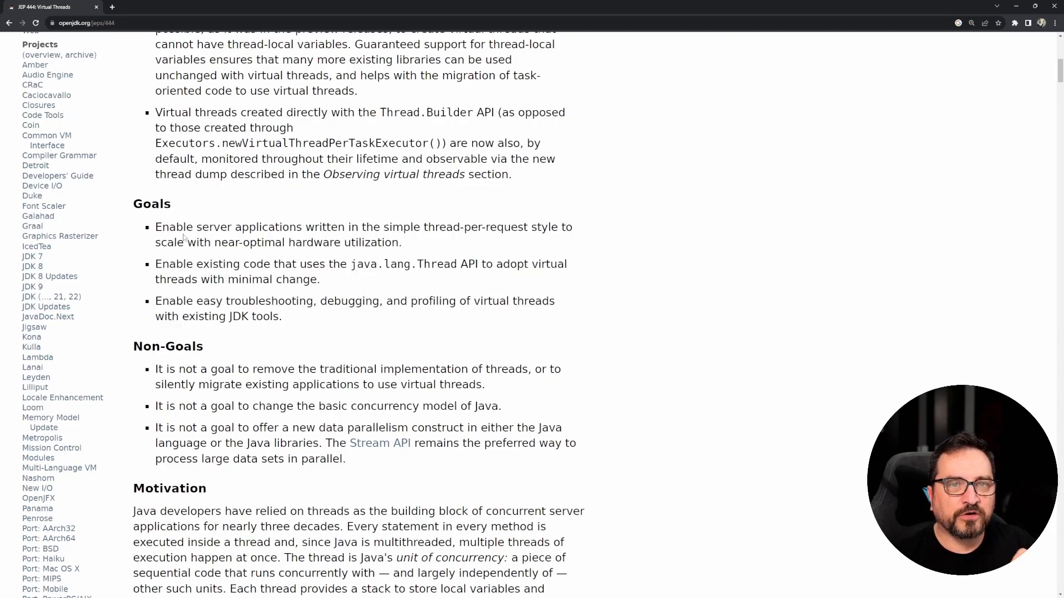
{"action": "left_click_drag", "start_coordinate": [160, 227], "coordinate": [393, 242]}
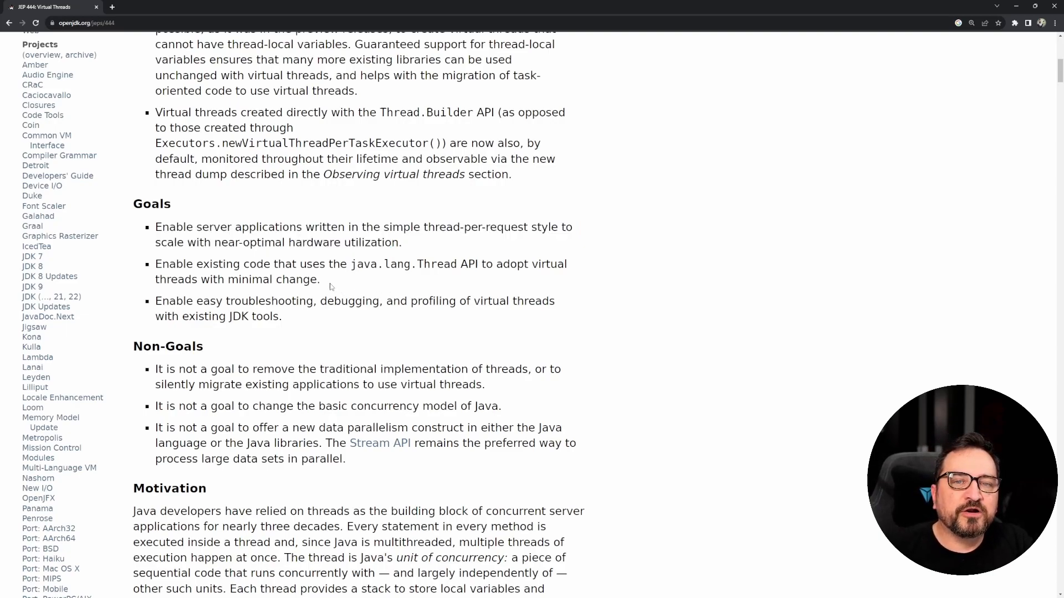
{"action": "left_click_drag", "start_coordinate": [155, 264], "coordinate": [320, 279]}
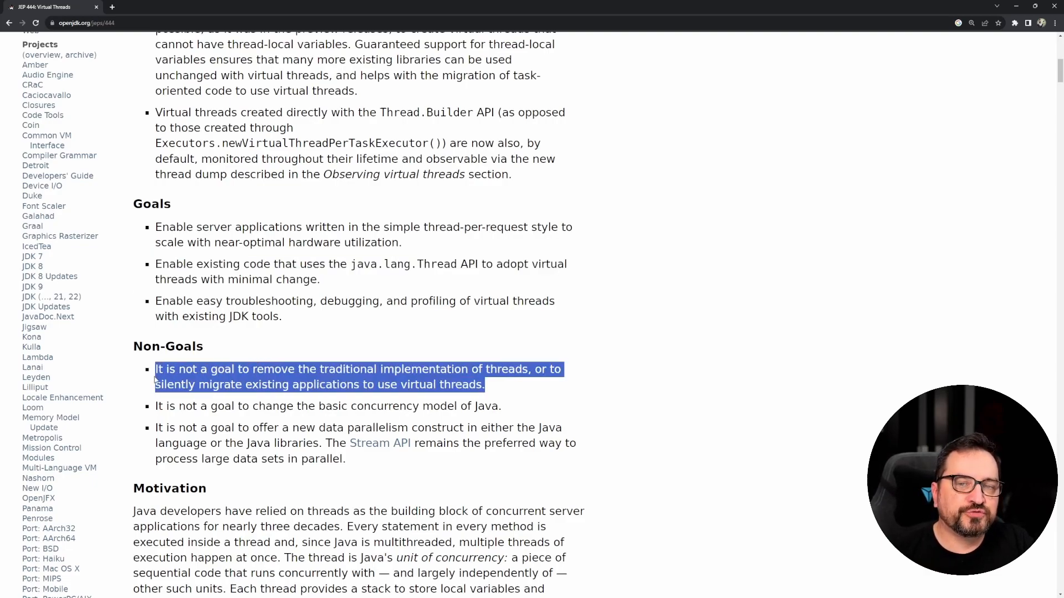
{"action": "left_click", "coordinate": [339, 405]}
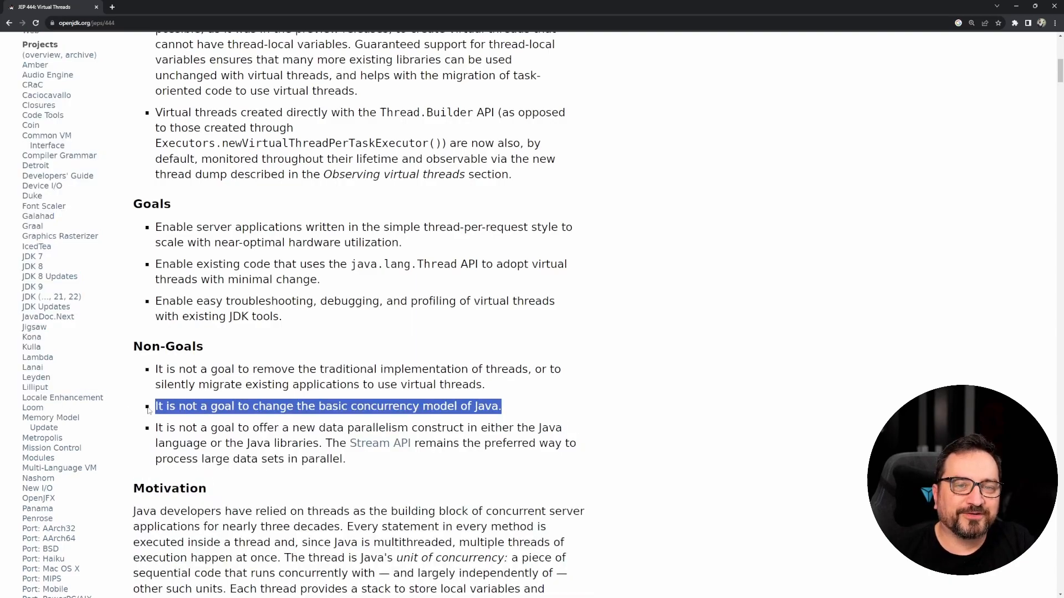
{"action": "left_click", "coordinate": [365, 460]}
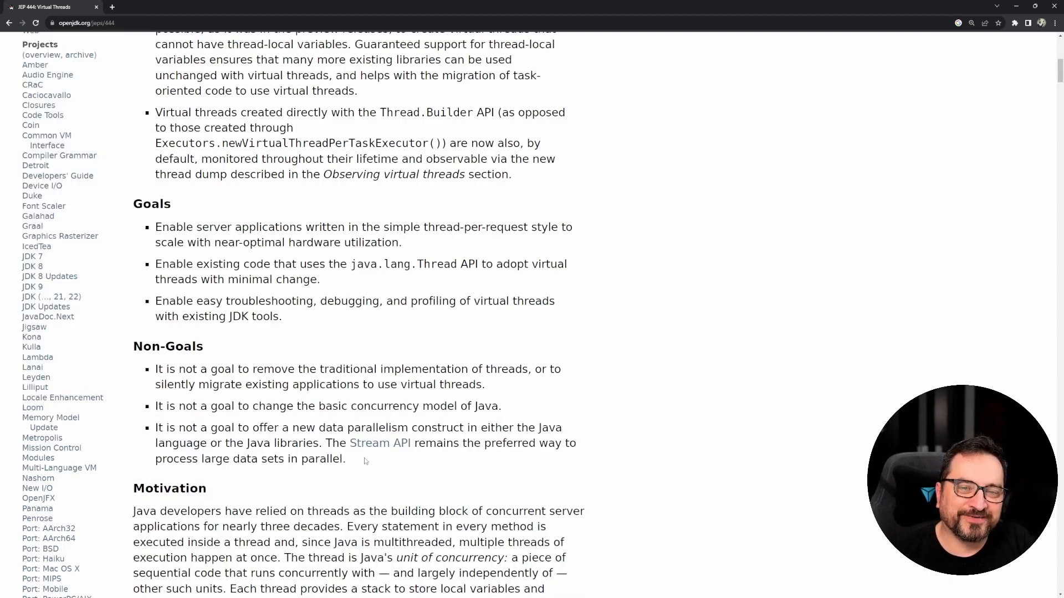
{"action": "left_click_drag", "start_coordinate": [156, 368], "coordinate": [345, 459]}
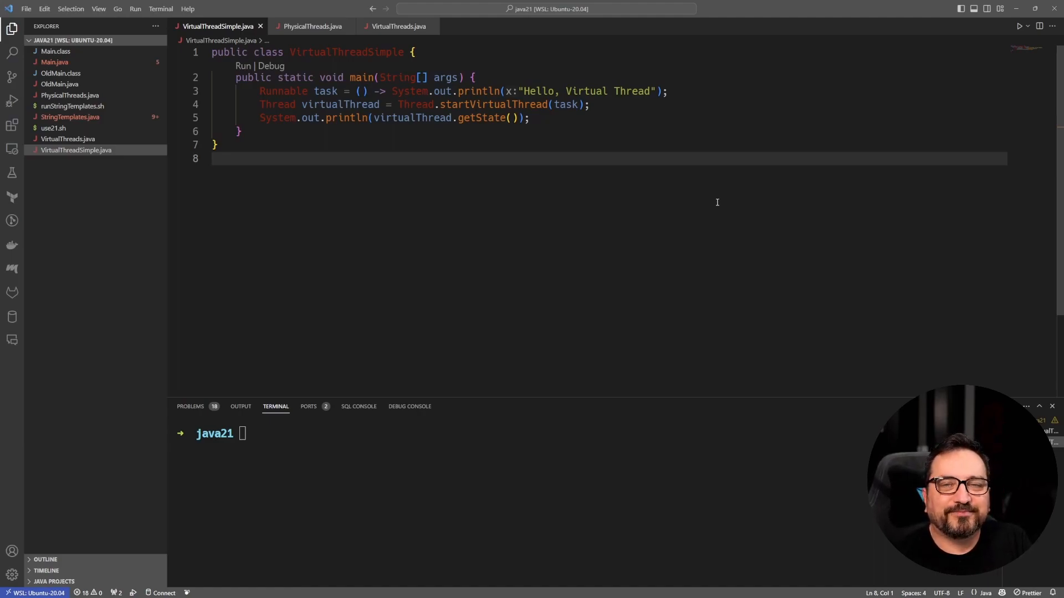
{"action": "mouse_move", "coordinate": [353, 102]}
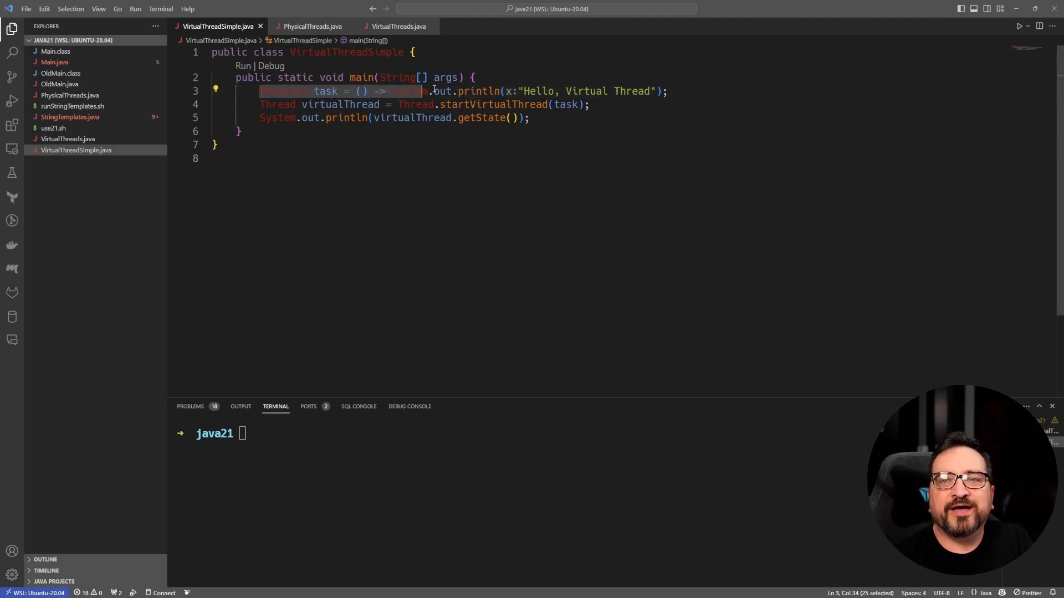
- Highlight the startVirtualThread(task) call on line 4 of VirtualThreadSimple.java
{"action": "left_click_drag", "start_coordinate": [429, 91], "coordinate": [668, 91]}
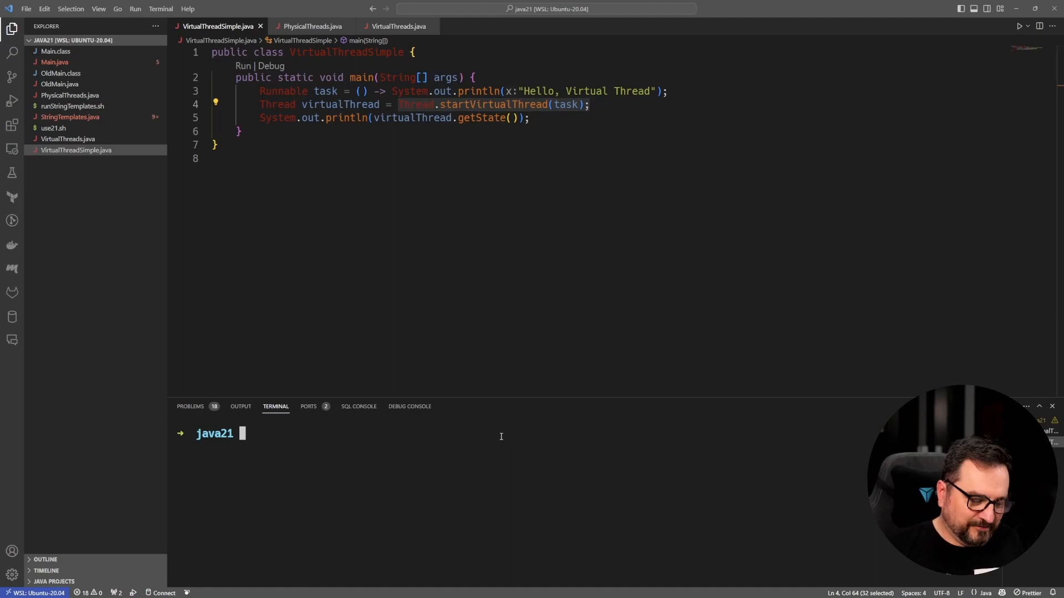
{"action": "type", "text": "java Virt"}
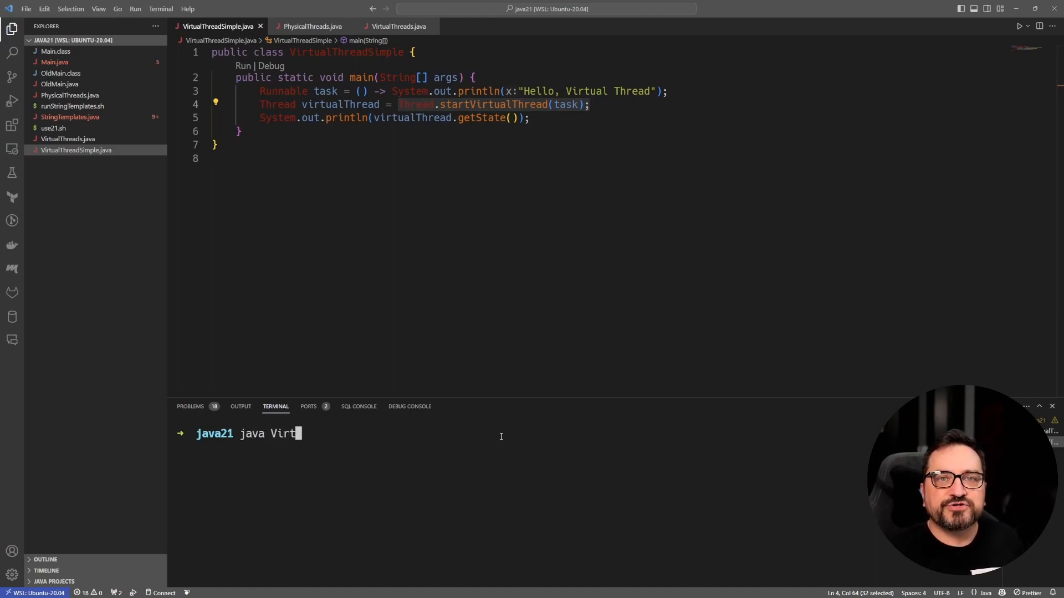
{"action": "type", "text": "ualThrea"}
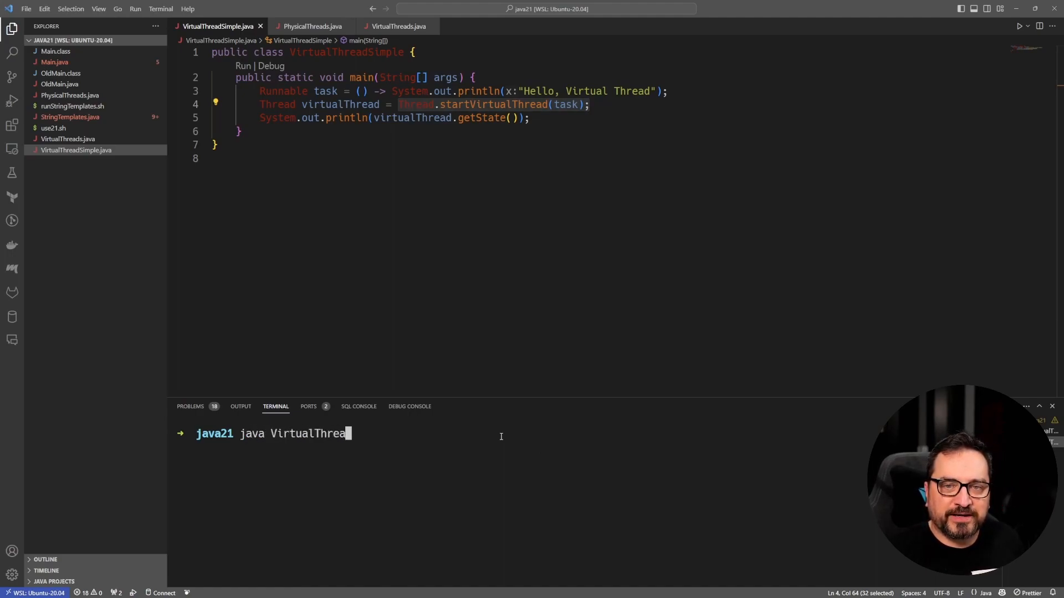
{"action": "type", "text": "dSimple.java"}
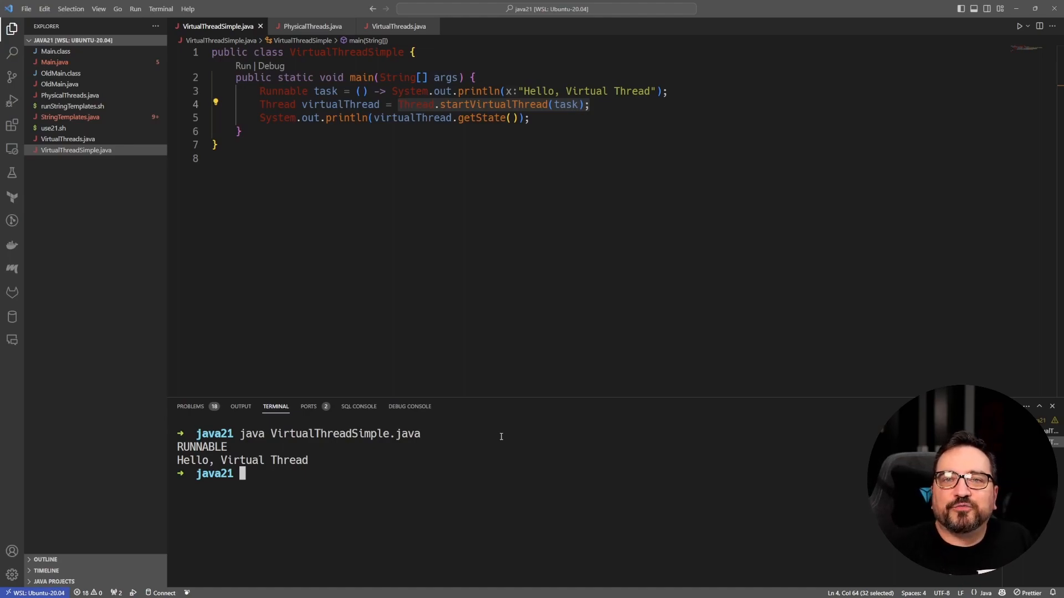
{"action": "left_click", "coordinate": [372, 118]}
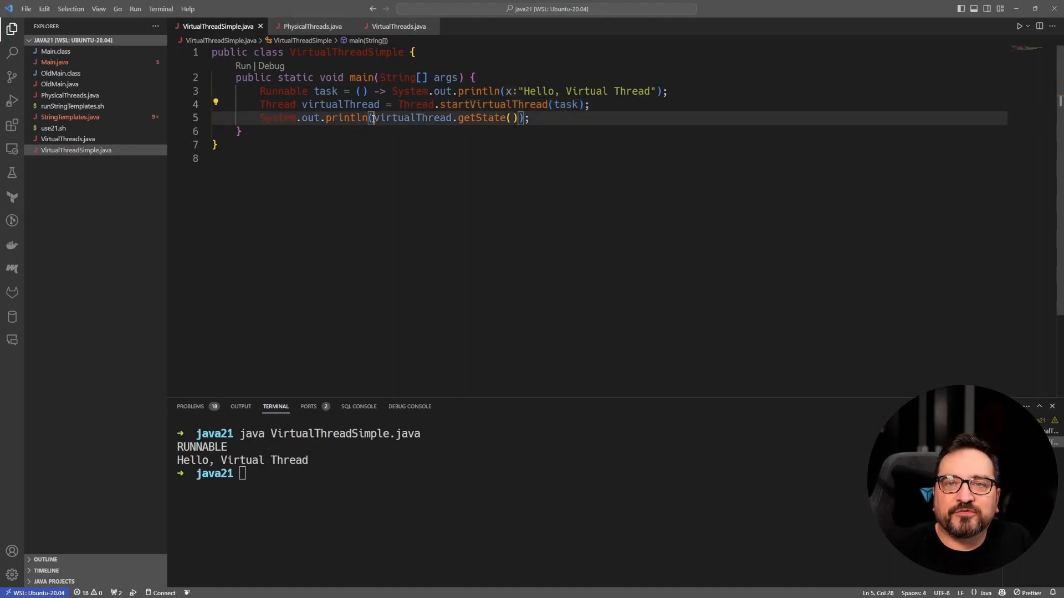
{"action": "left_click_drag", "start_coordinate": [371, 118], "coordinate": [520, 118]}
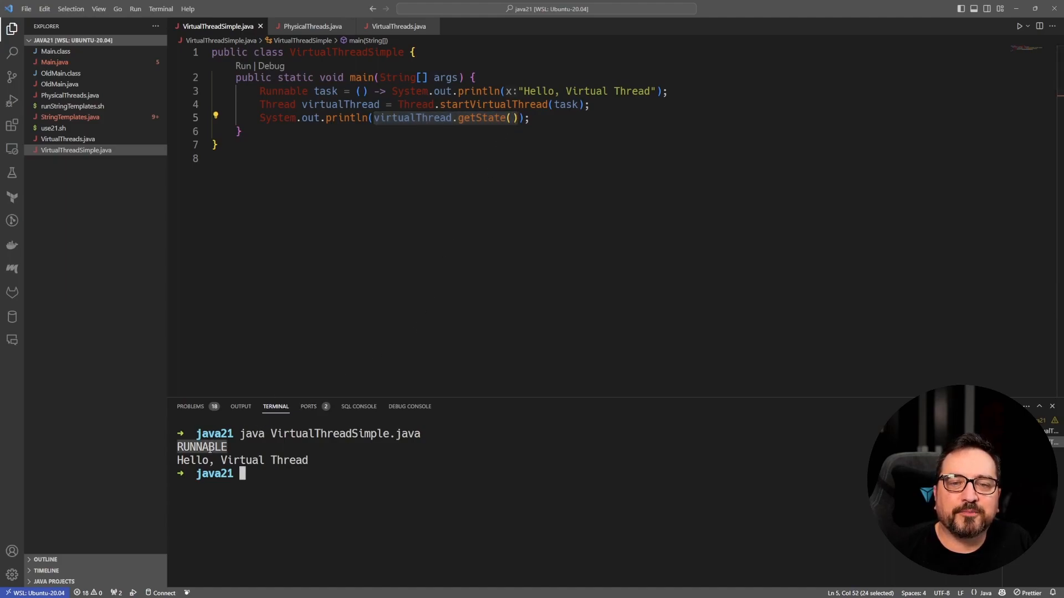
{"action": "left_click", "coordinate": [532, 118]}
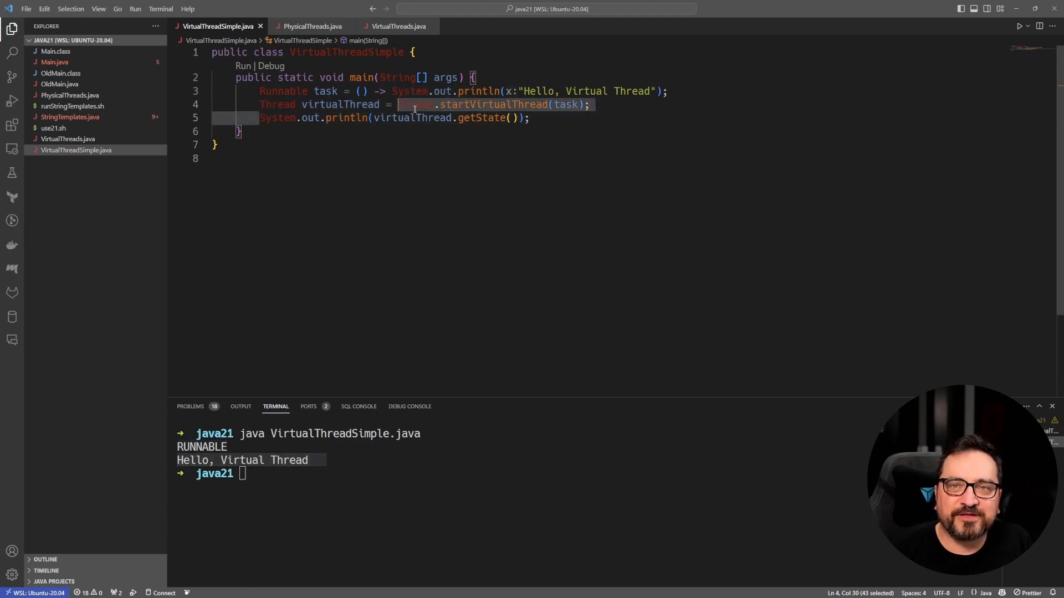
{"action": "left_click", "coordinate": [536, 118]}
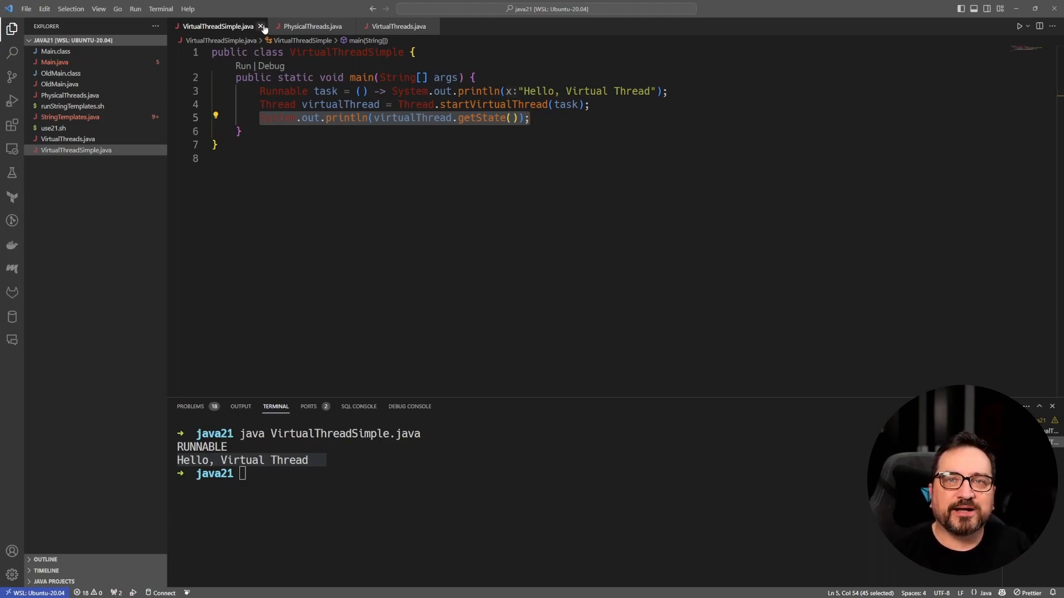
- Close the VirtualThreadSimple.java editor tab
{"action": "left_click", "coordinate": [260, 26]}
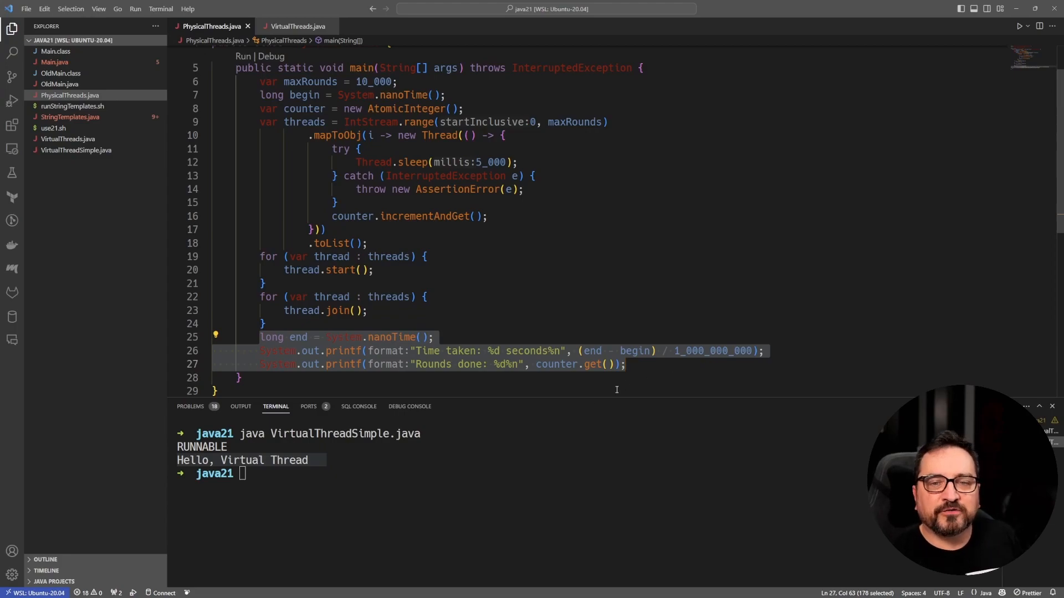
- Run java PhysicalThreads.java in the terminal, reporting 10000 rounds in 7 seconds
{"action": "type", "text": "java"}
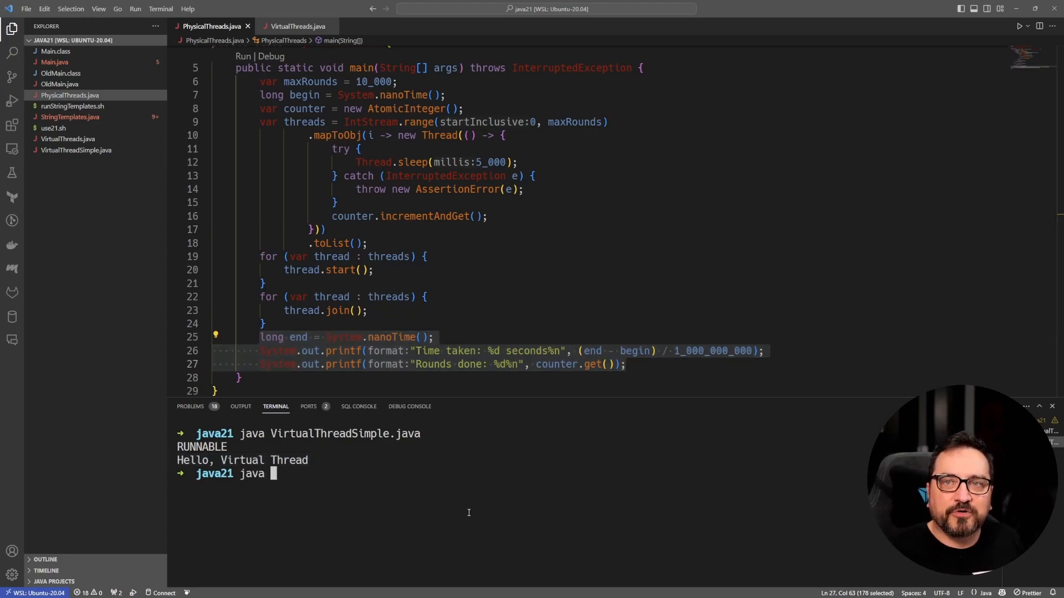
{"action": "type", "text": "PhysicalThreads.java"}
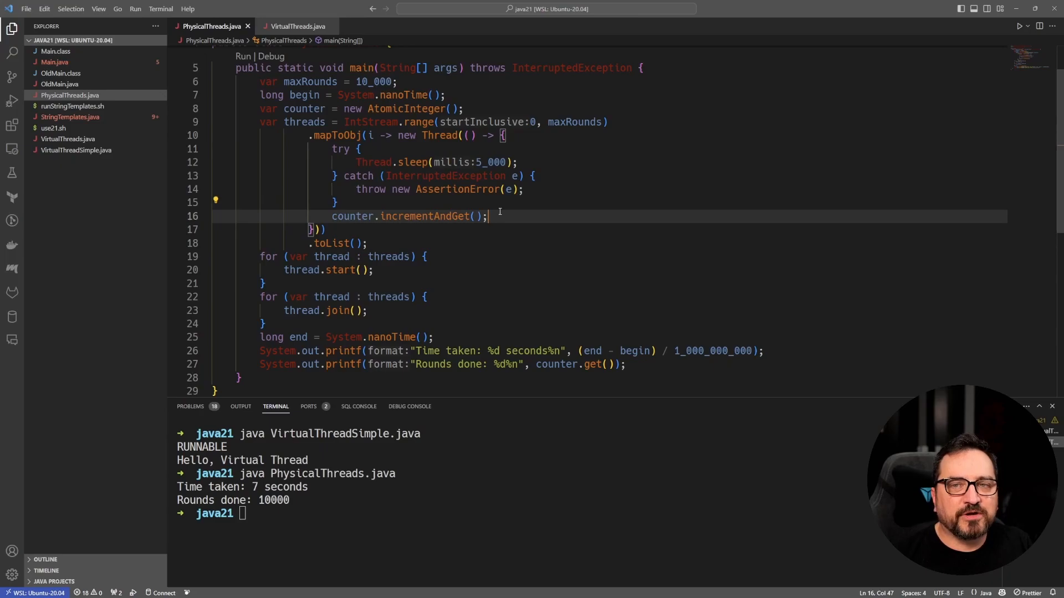
{"action": "left_click_drag", "start_coordinate": [487, 216], "coordinate": [326, 216]}
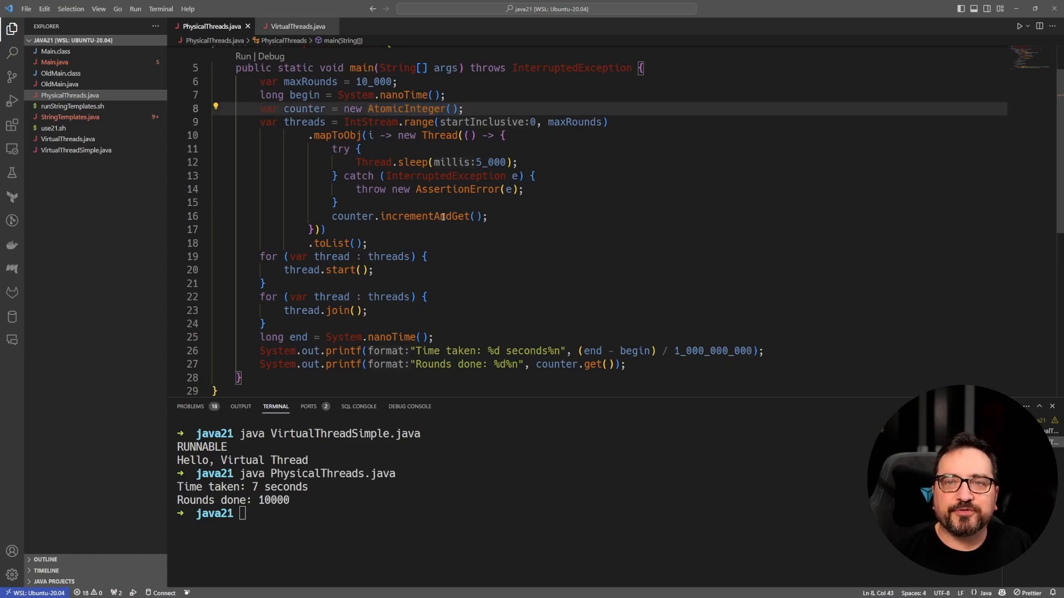
- Highlight the incrementAndGet call in PhysicalThreads.java
{"action": "double_click", "coordinate": [424, 216]}
{"action": "type", "text": "0"}
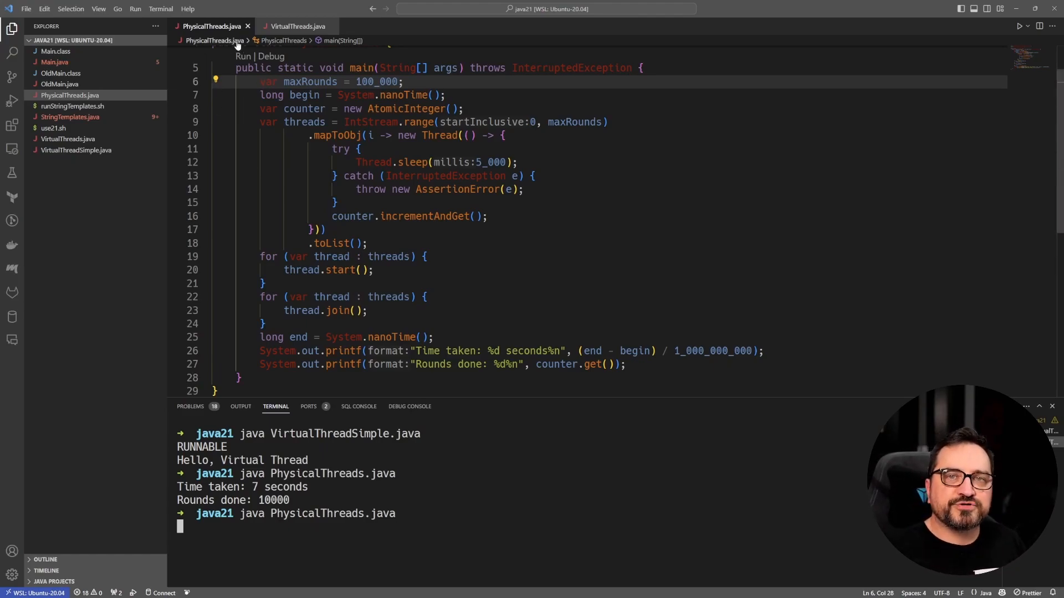
- Switch the editor to VirtualThreads.java
{"action": "left_click", "coordinate": [294, 26]}
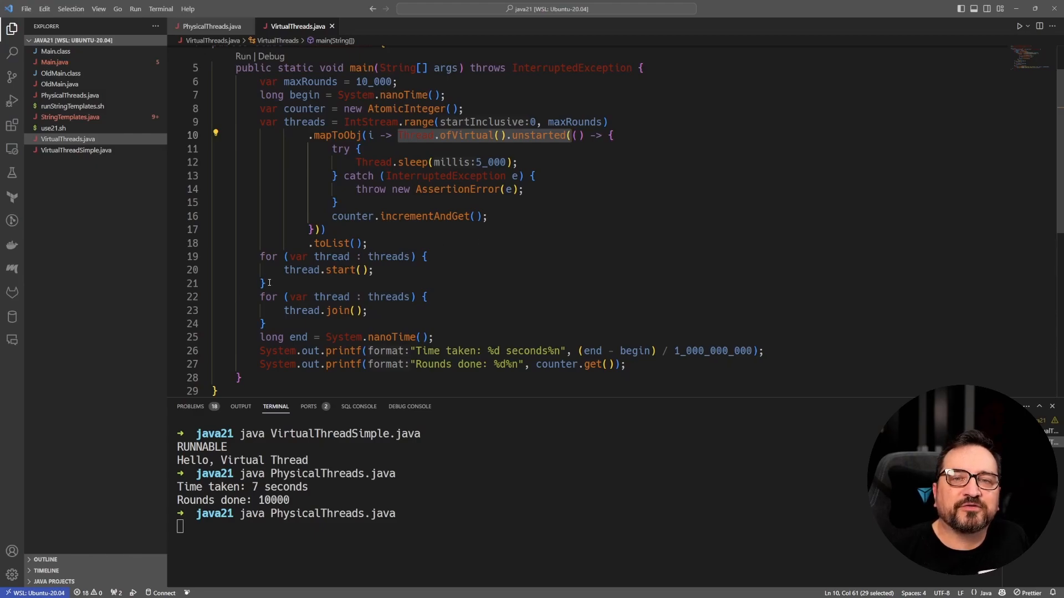
- Alternate between PhysicalThreads.java and VirtualThreads.java while the 100,000-round run finishes
{"action": "left_click", "coordinate": [266, 284]}
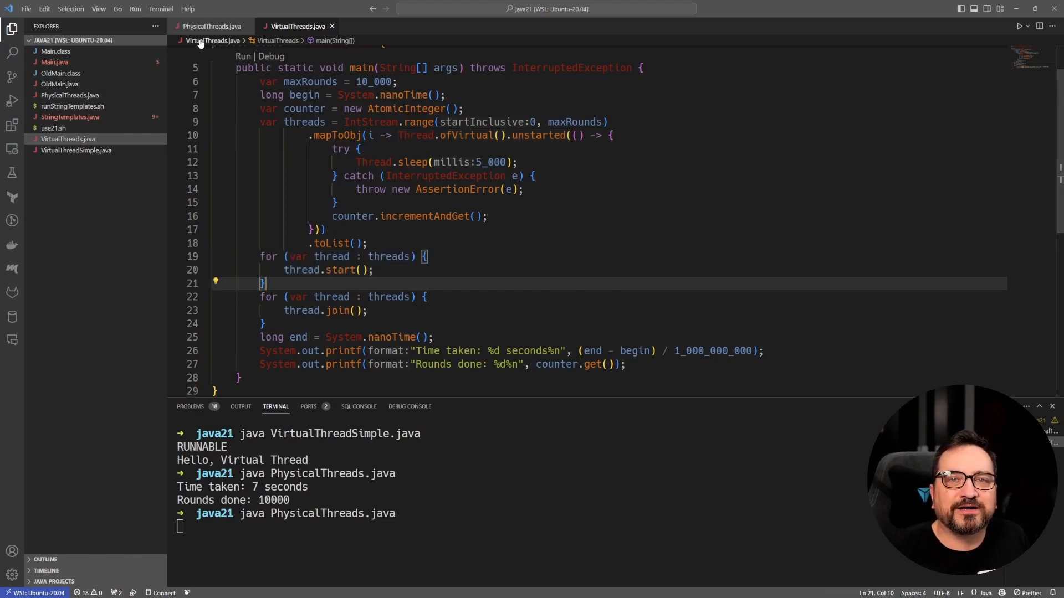
{"action": "left_click", "coordinate": [213, 26]}
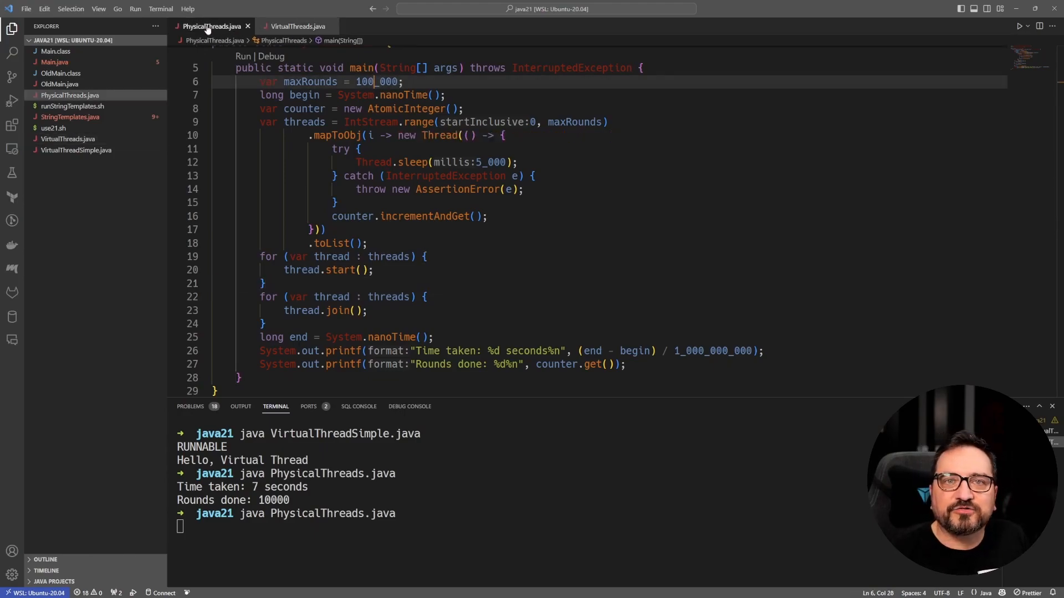
{"action": "left_click", "coordinate": [295, 26]}
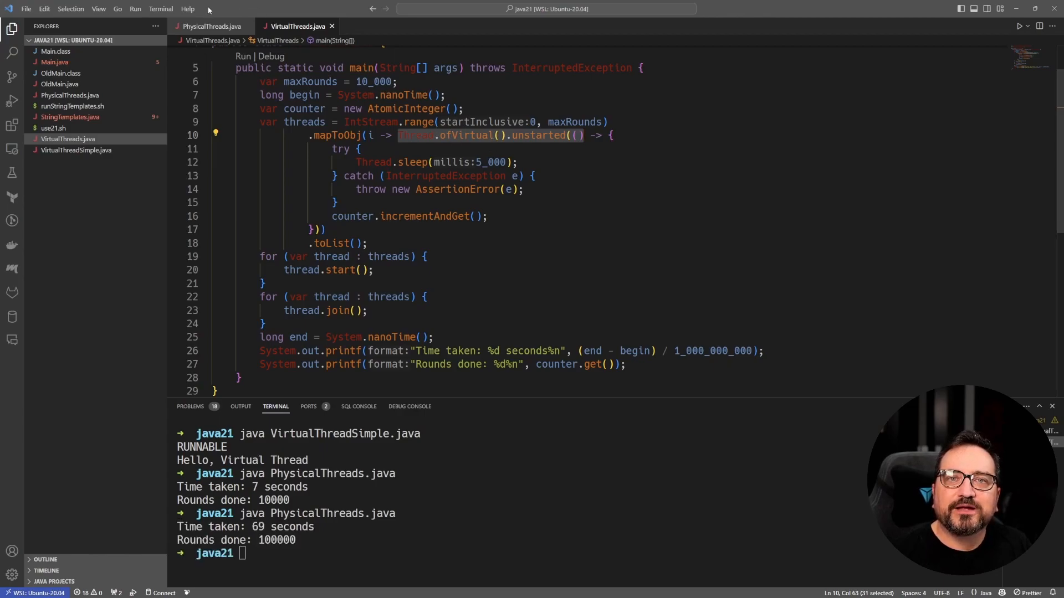
{"action": "left_click", "coordinate": [211, 26]}
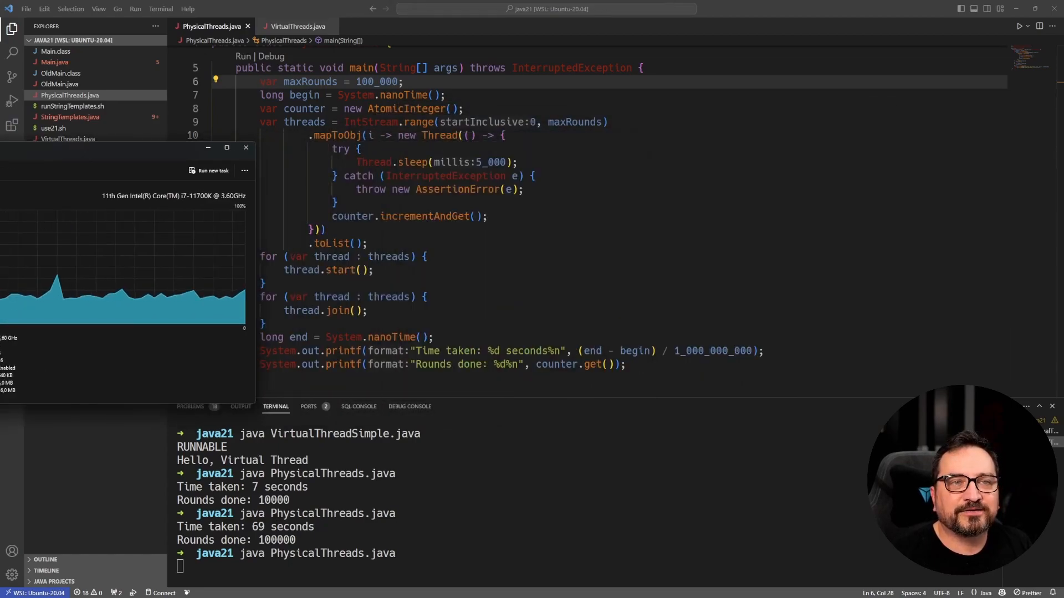
- Return to VirtualThreads.java in the editor and stop the running physical threads program
{"action": "left_click", "coordinate": [246, 148]}
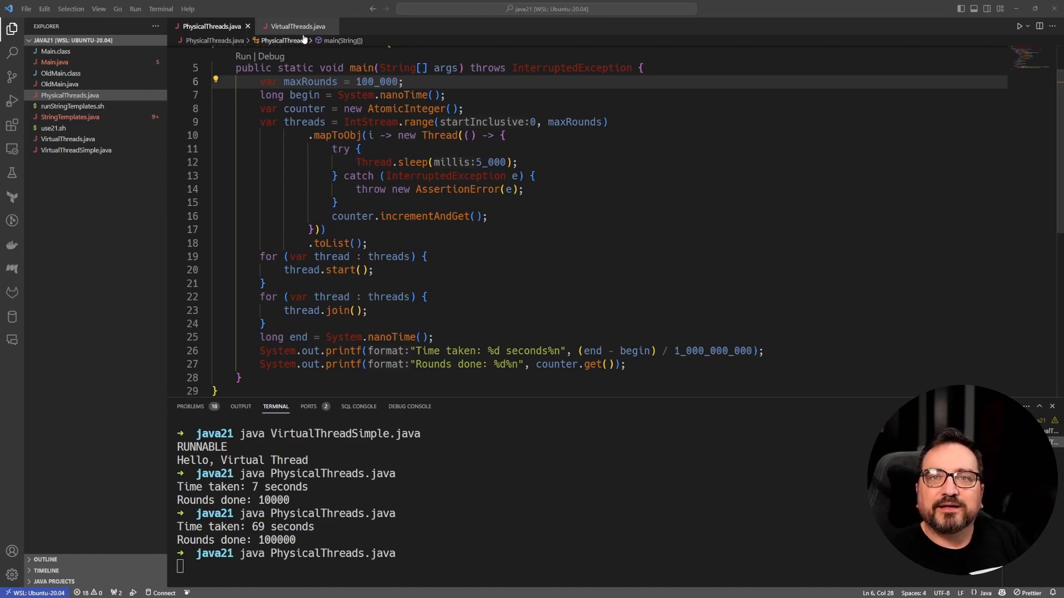
{"action": "left_click", "coordinate": [295, 26]}
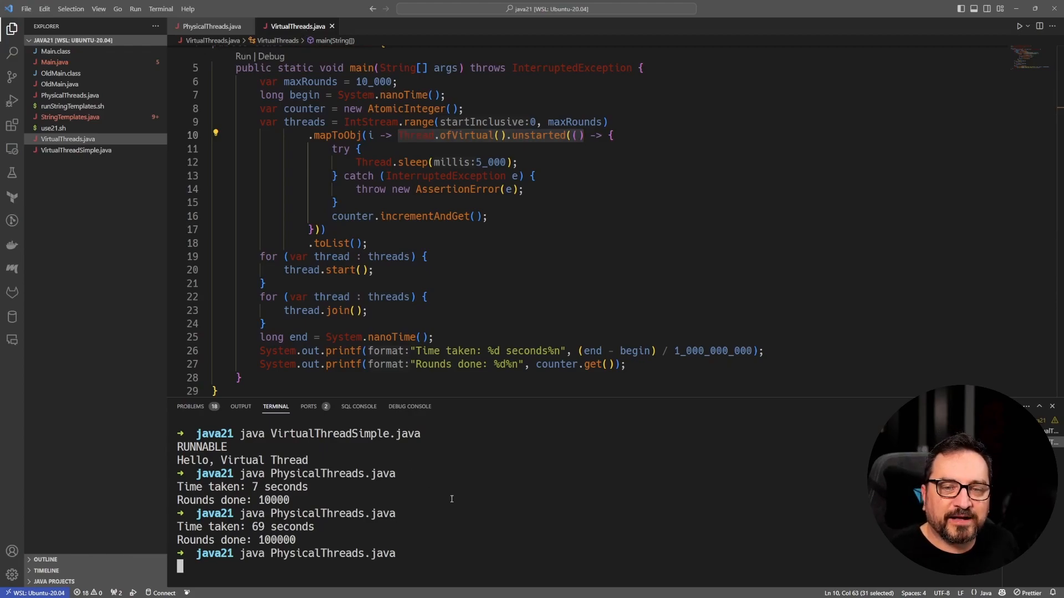
{"action": "key", "text": "ctrl+c"}
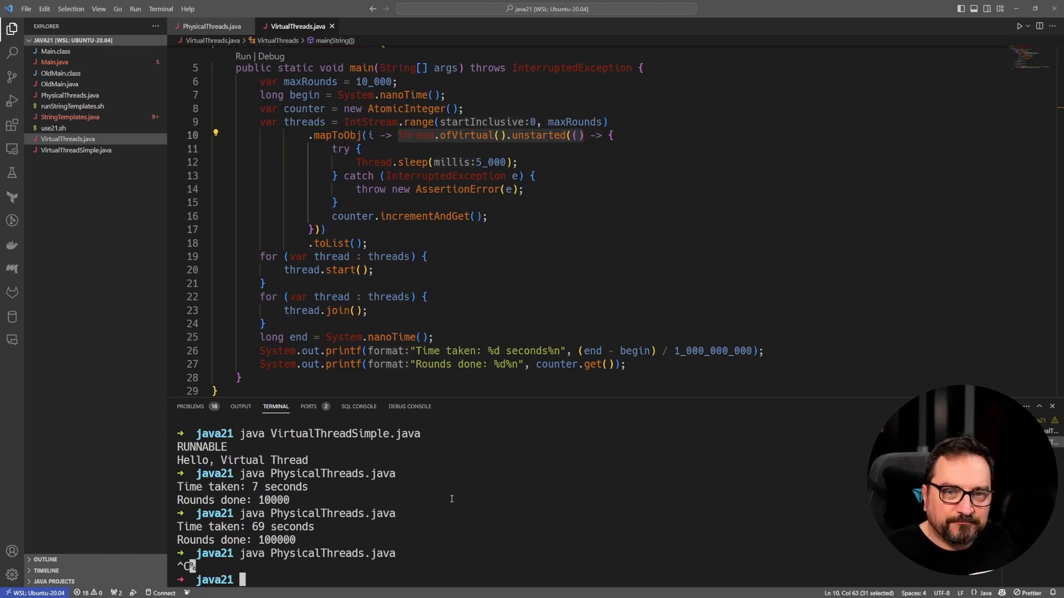
- Run java VirtualThreads.java in the terminal with 10_000 rounds
{"action": "type", "text": "java"}
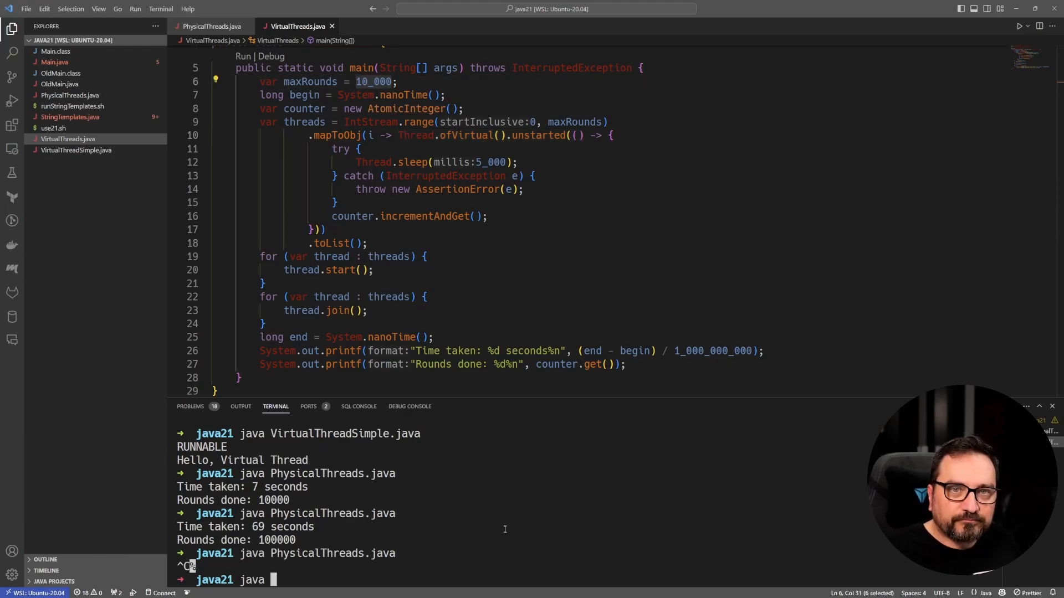
{"action": "type", "text": "VirtualThread"}
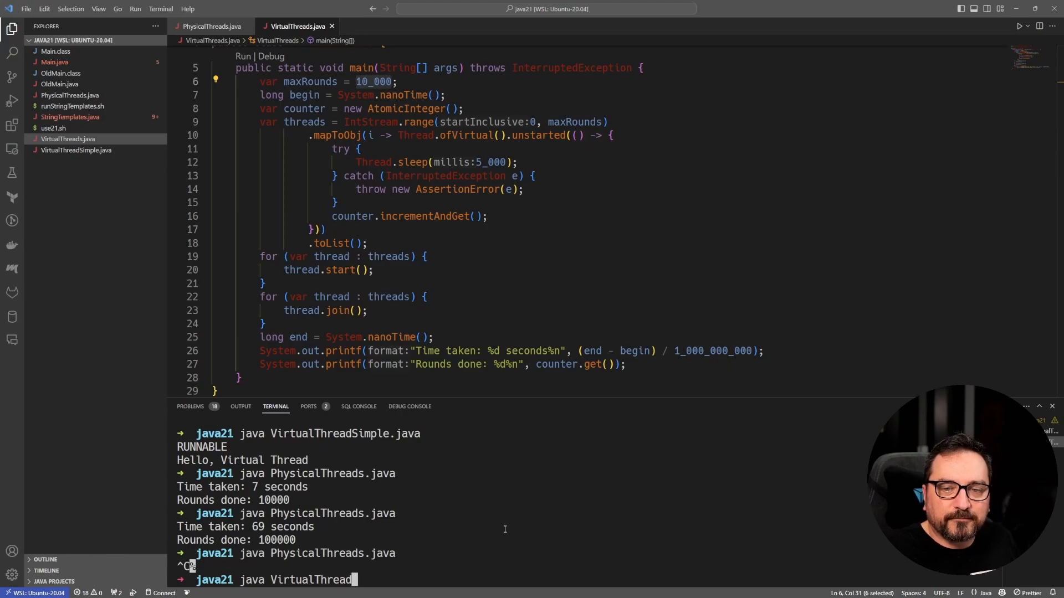
{"action": "type", "text": "s.java"}
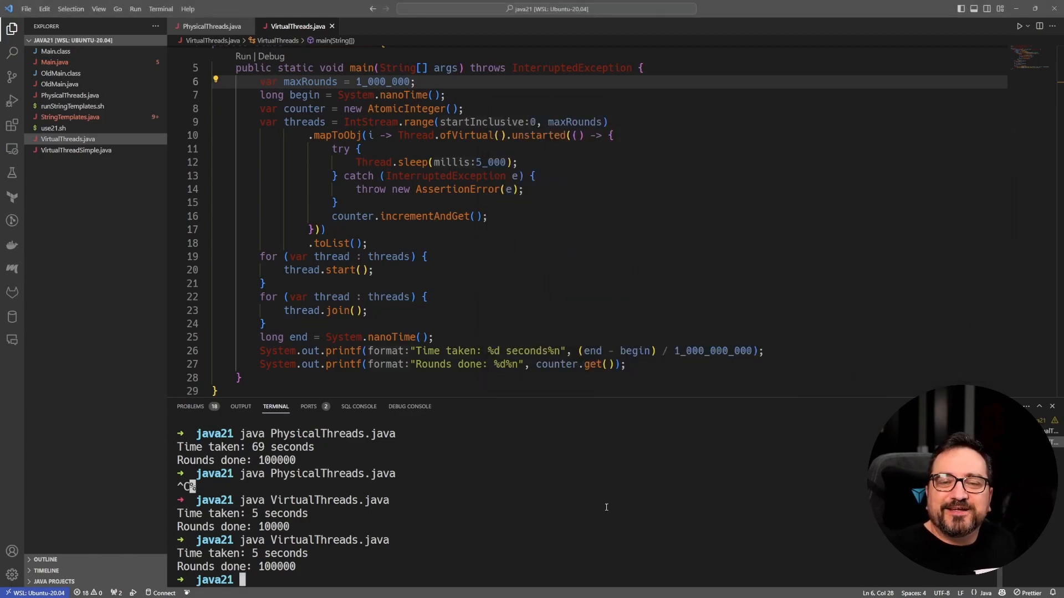
- Enter java VirtualThreads.java at the terminal prompt for the 1_000_000-round run
{"action": "type", "text": "java VirtualThreads.java"}
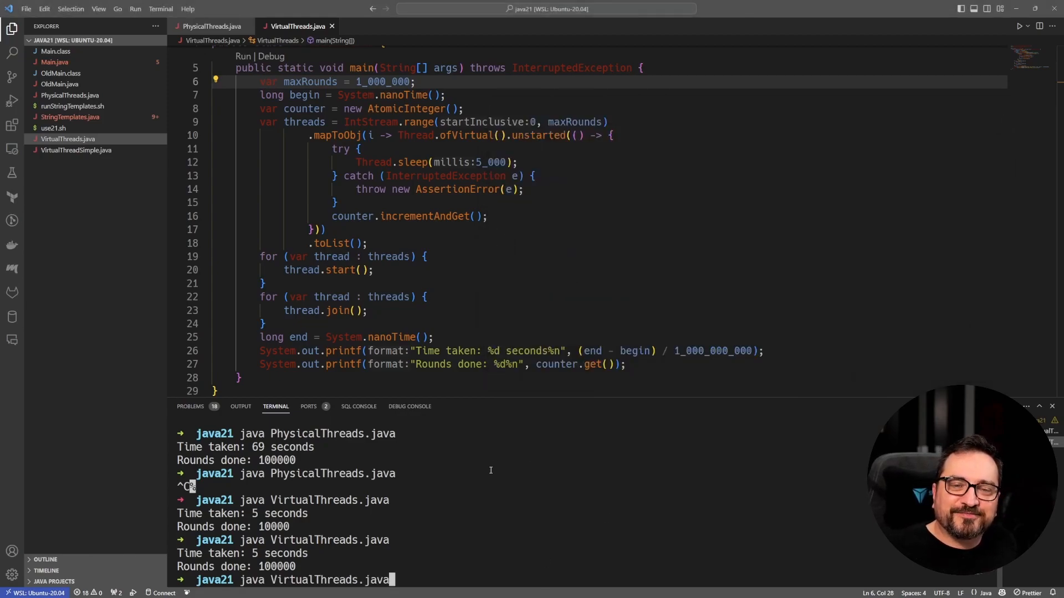